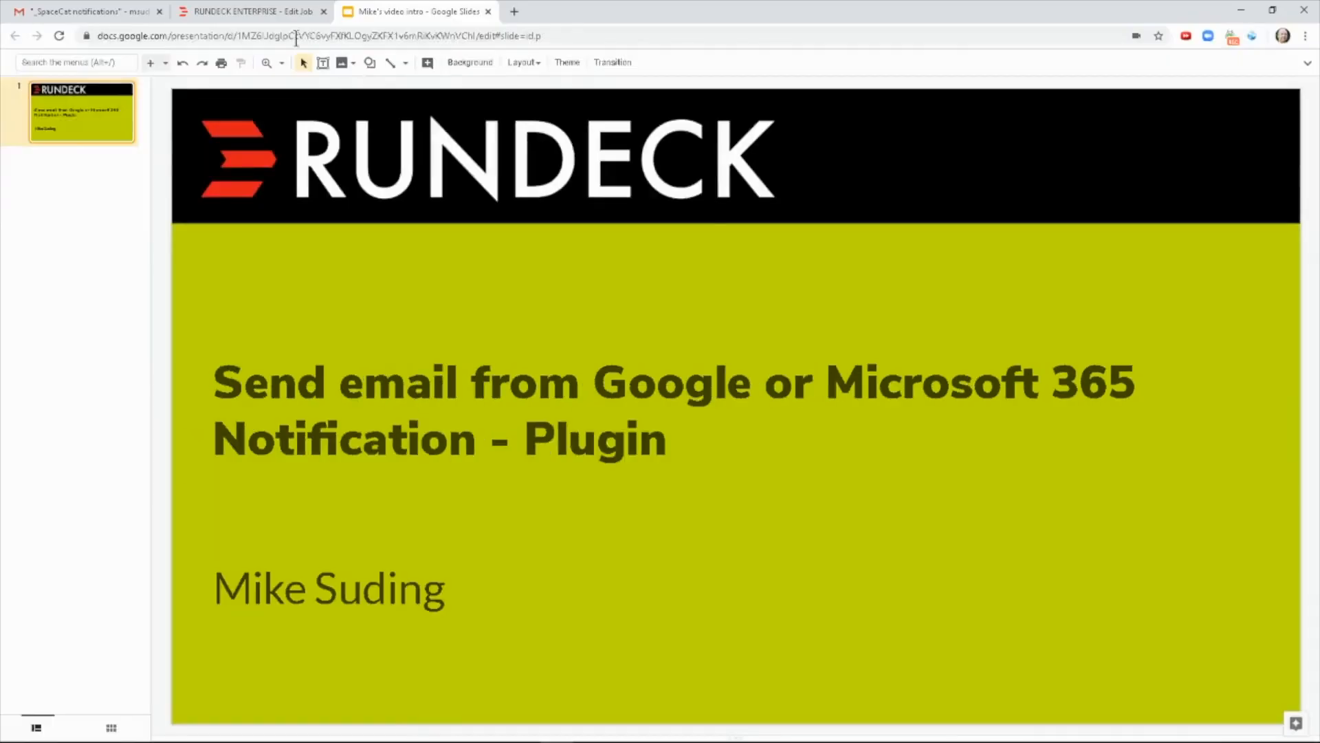
In the API test job editor, enable 'Send Email from Google or Microsoft 365' on success.
{"action": "left_click", "coordinate": [251, 11]}
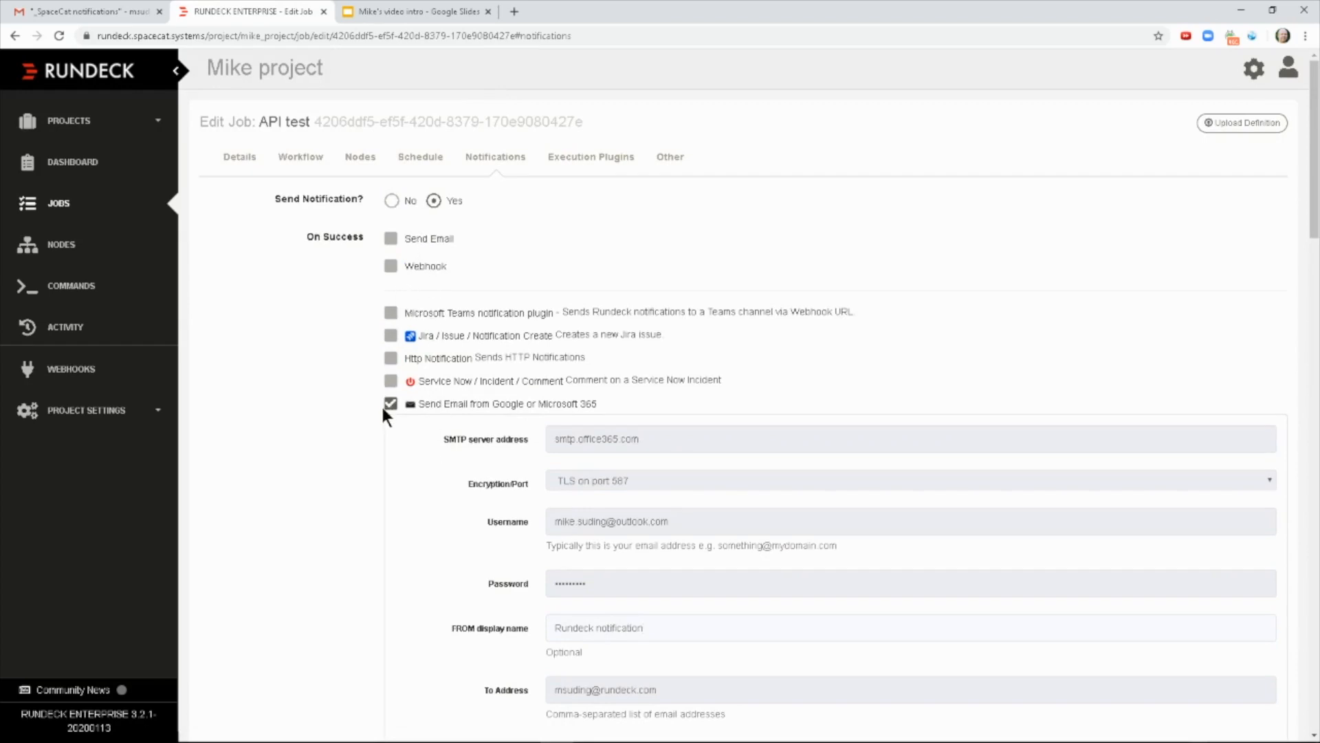
{"action": "mouse_move", "coordinate": [344, 460]}
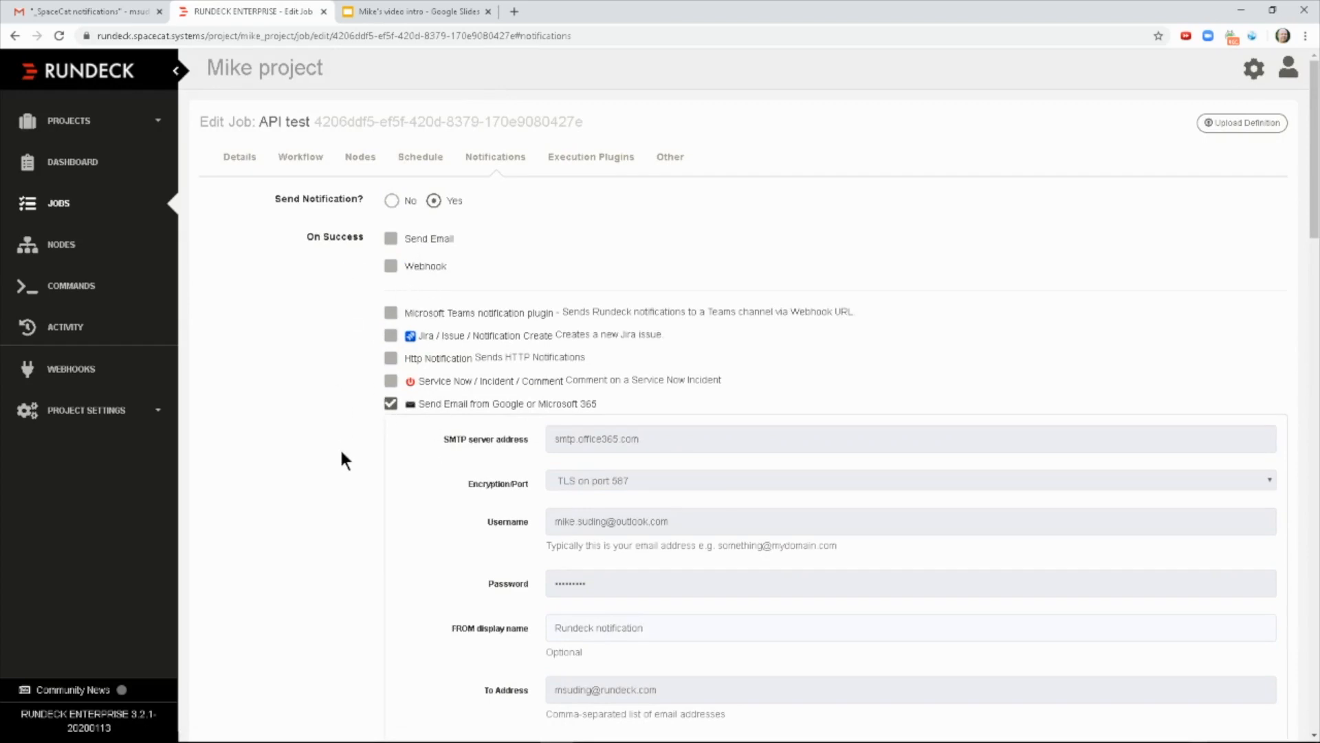
{"action": "left_click", "coordinate": [390, 334]}
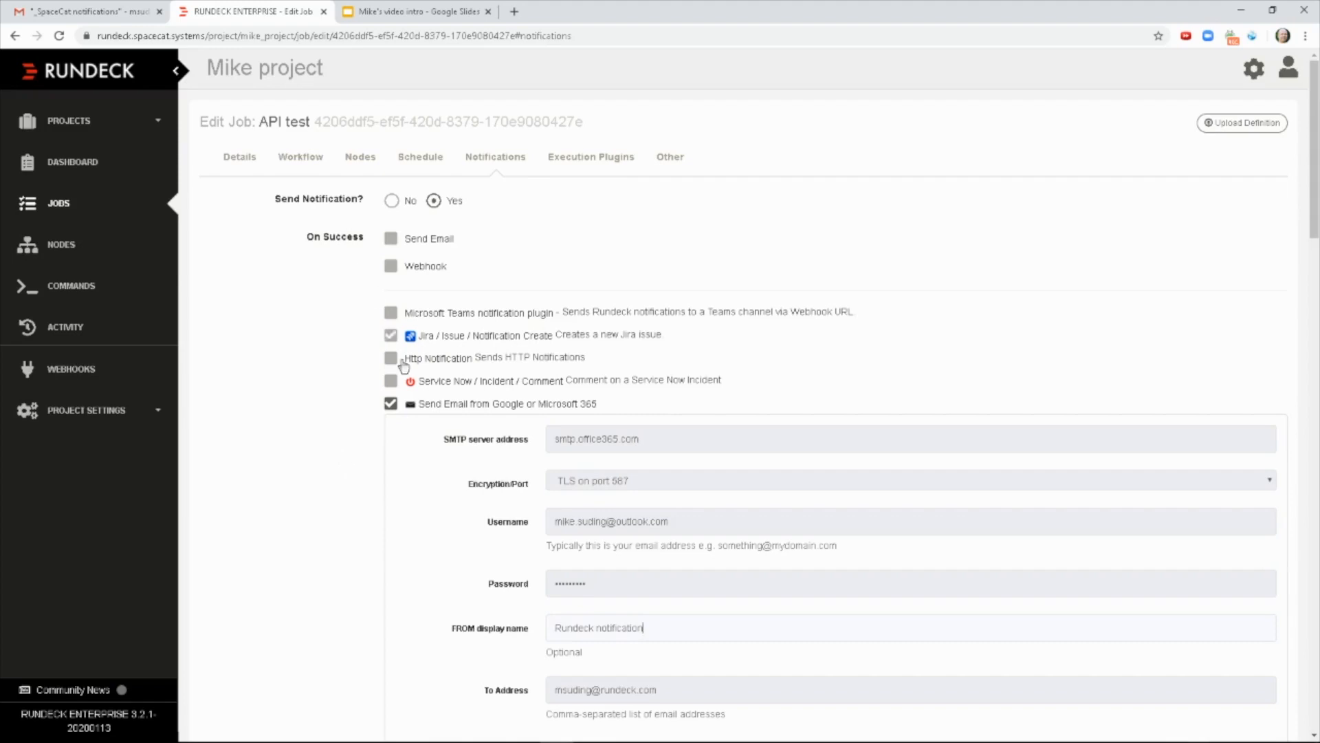
{"action": "left_click", "coordinate": [389, 334]}
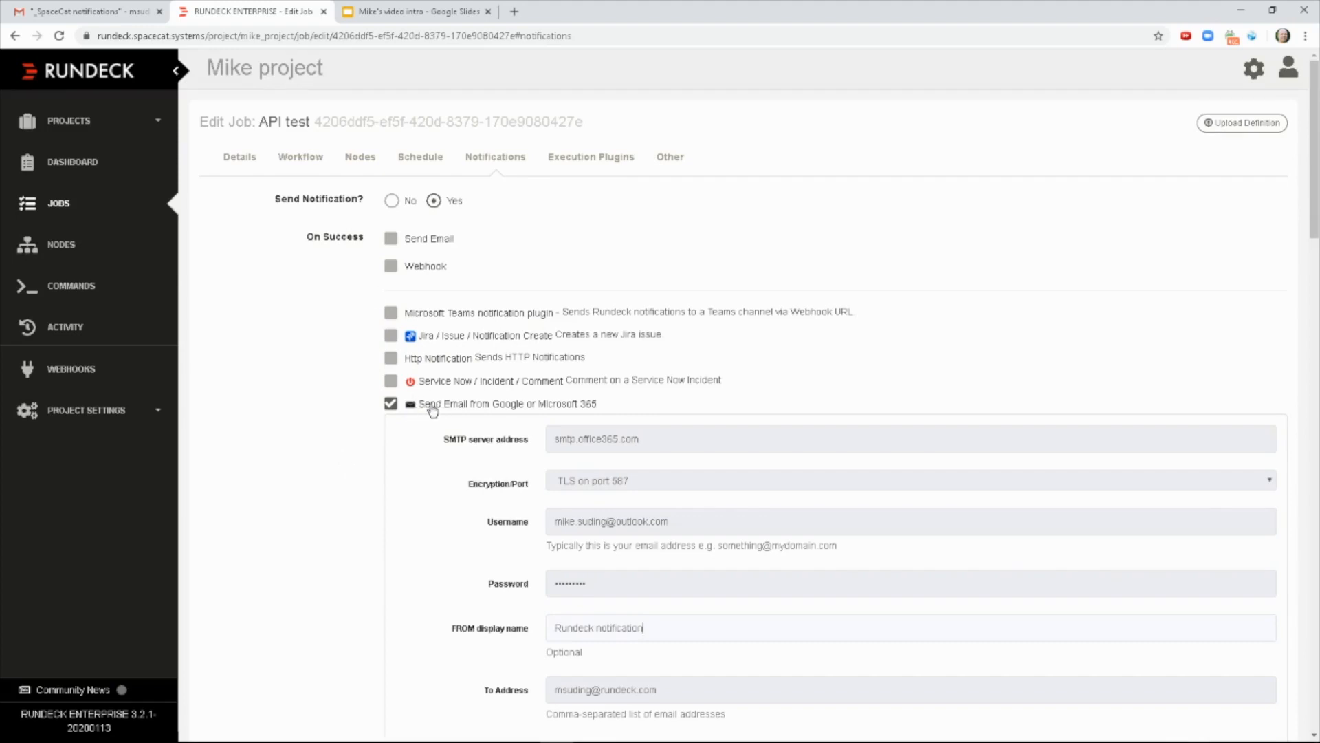
{"action": "mouse_move", "coordinate": [656, 416]}
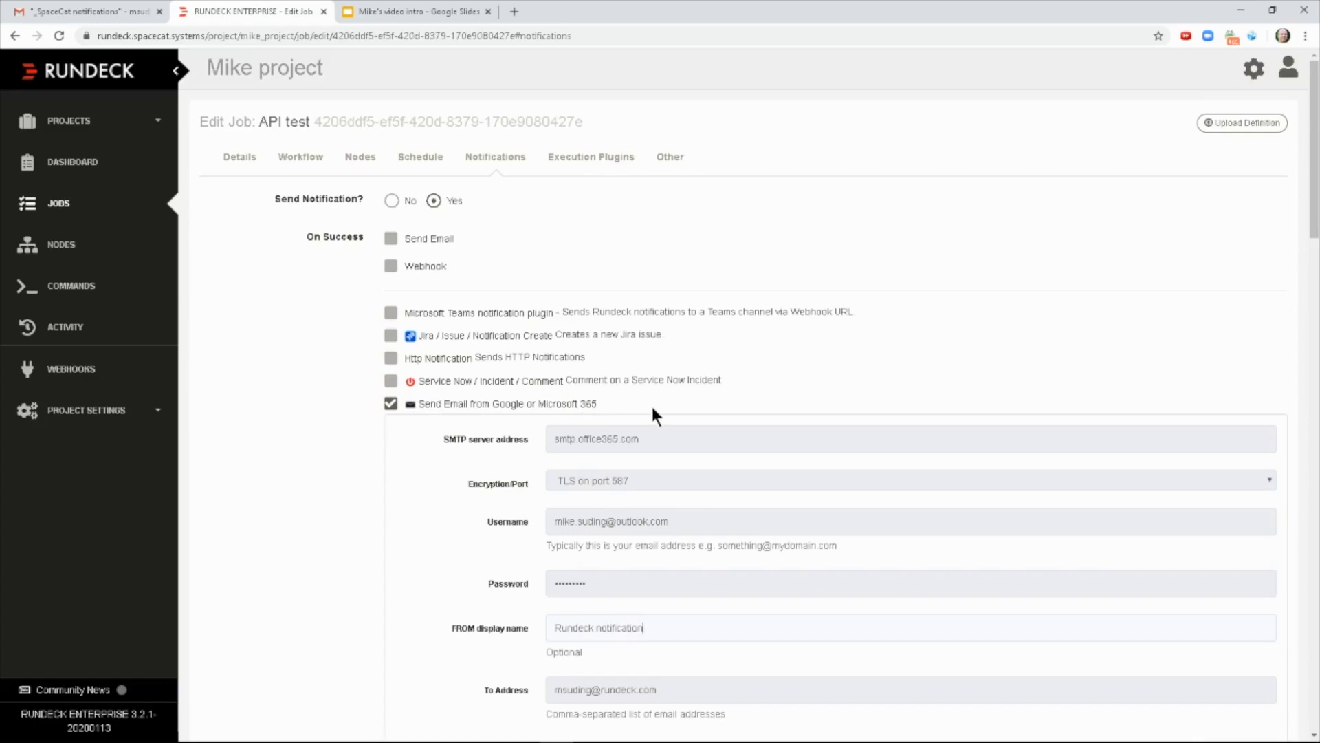
{"action": "scroll", "scroll_direction": "down", "scroll_amount": 3}
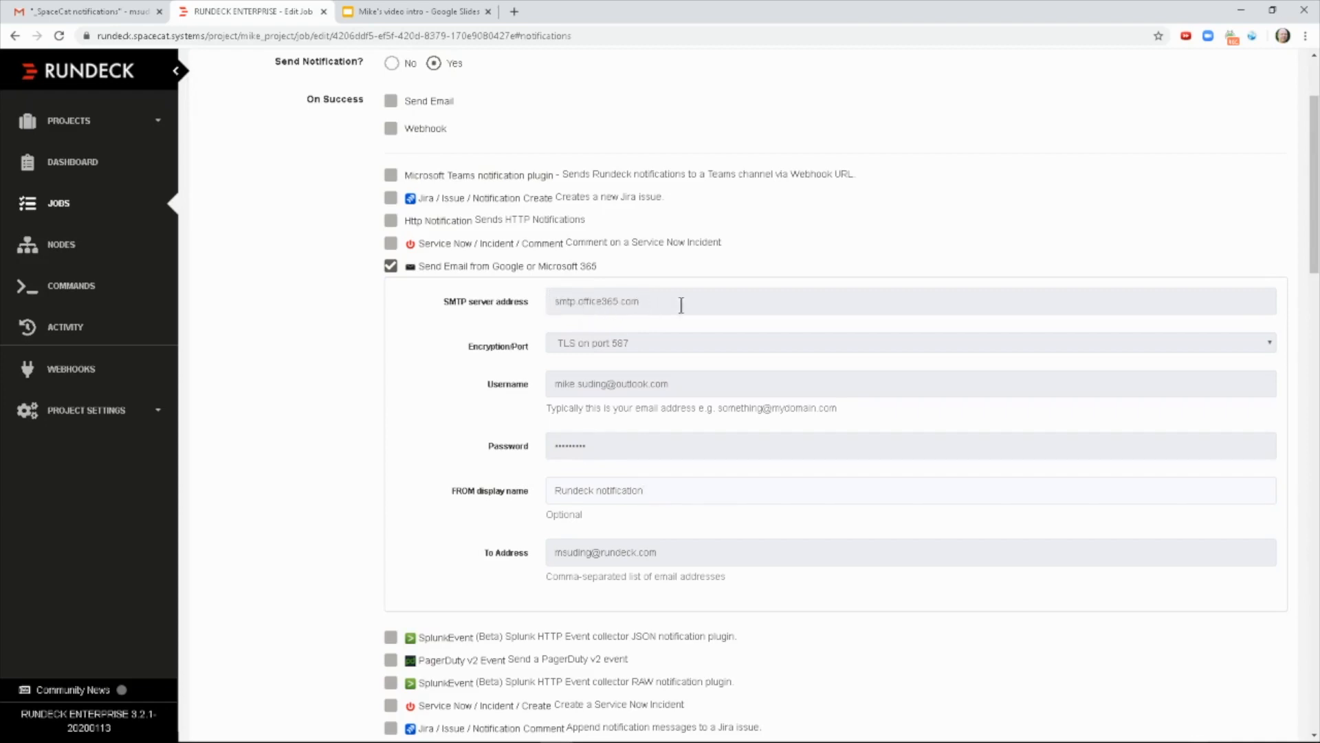
{"action": "mouse_move", "coordinate": [648, 341]}
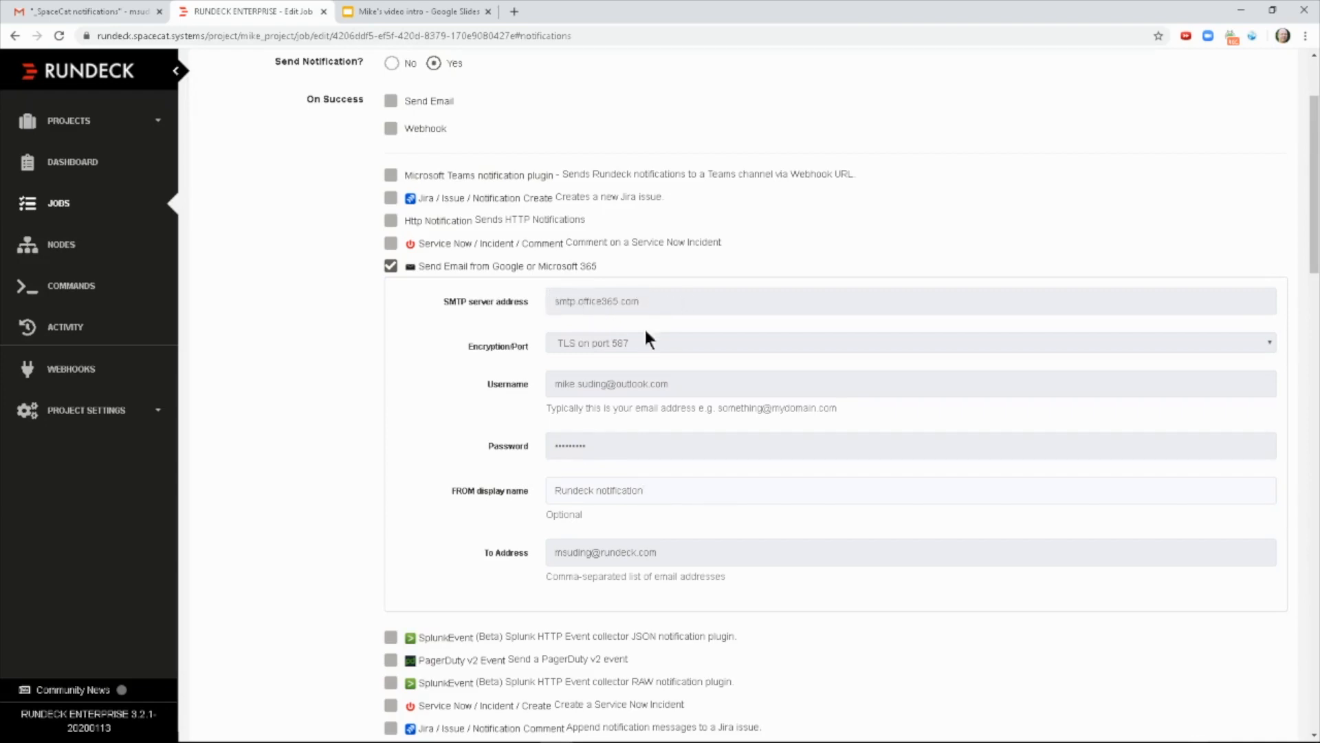
{"action": "left_click", "coordinate": [909, 343]}
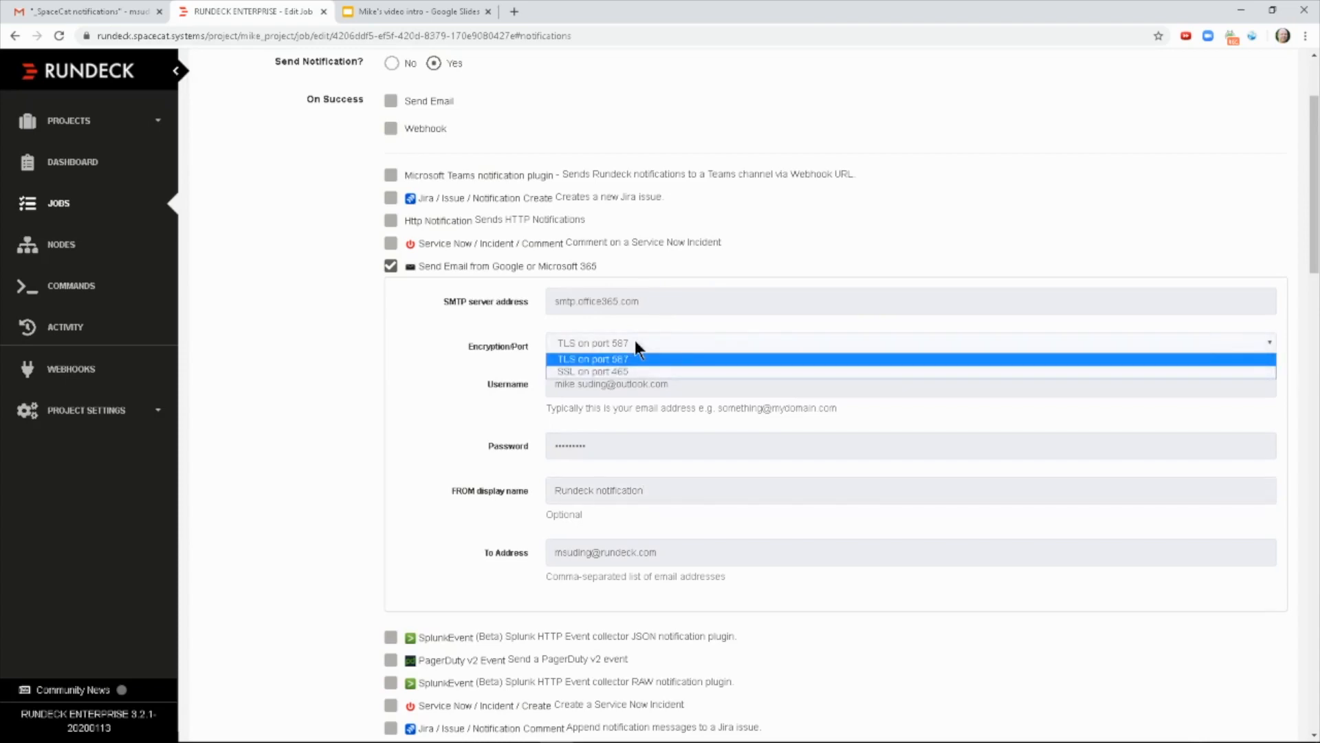
{"action": "left_click", "coordinate": [592, 342]}
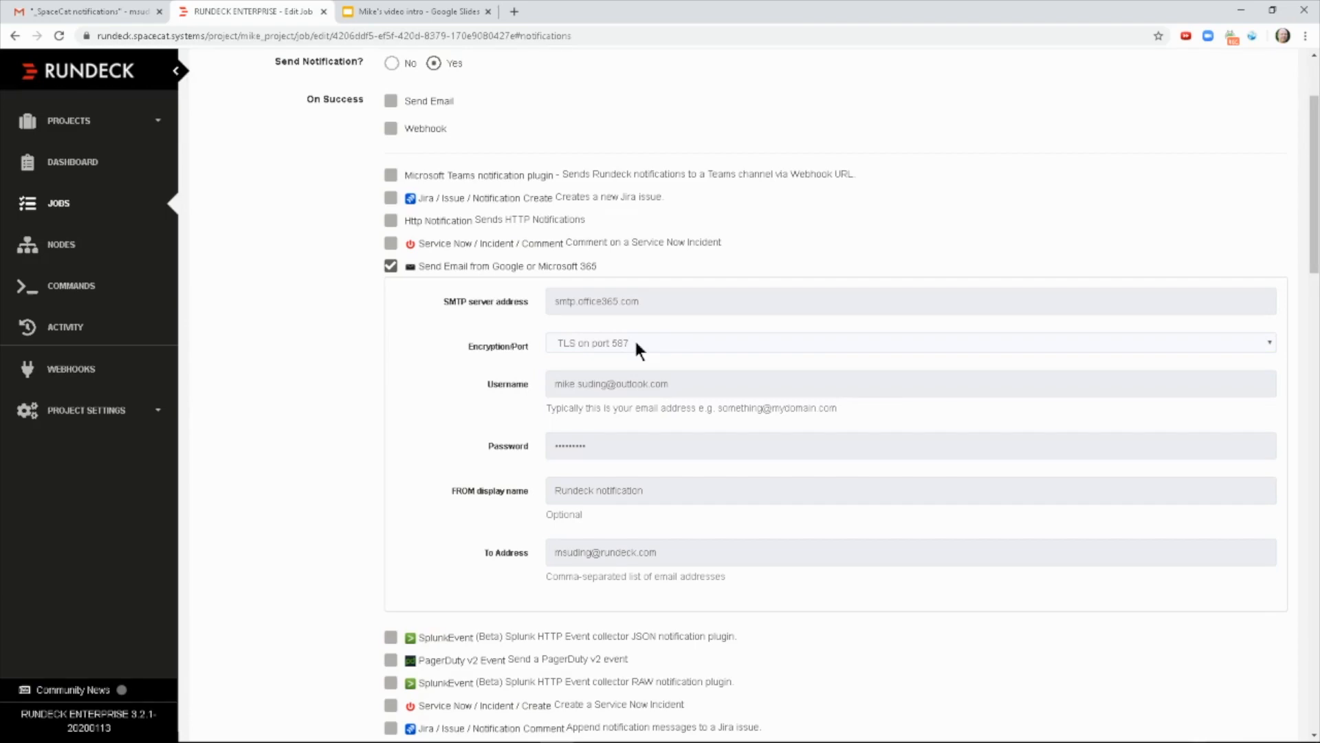
{"action": "mouse_move", "coordinate": [603, 396]}
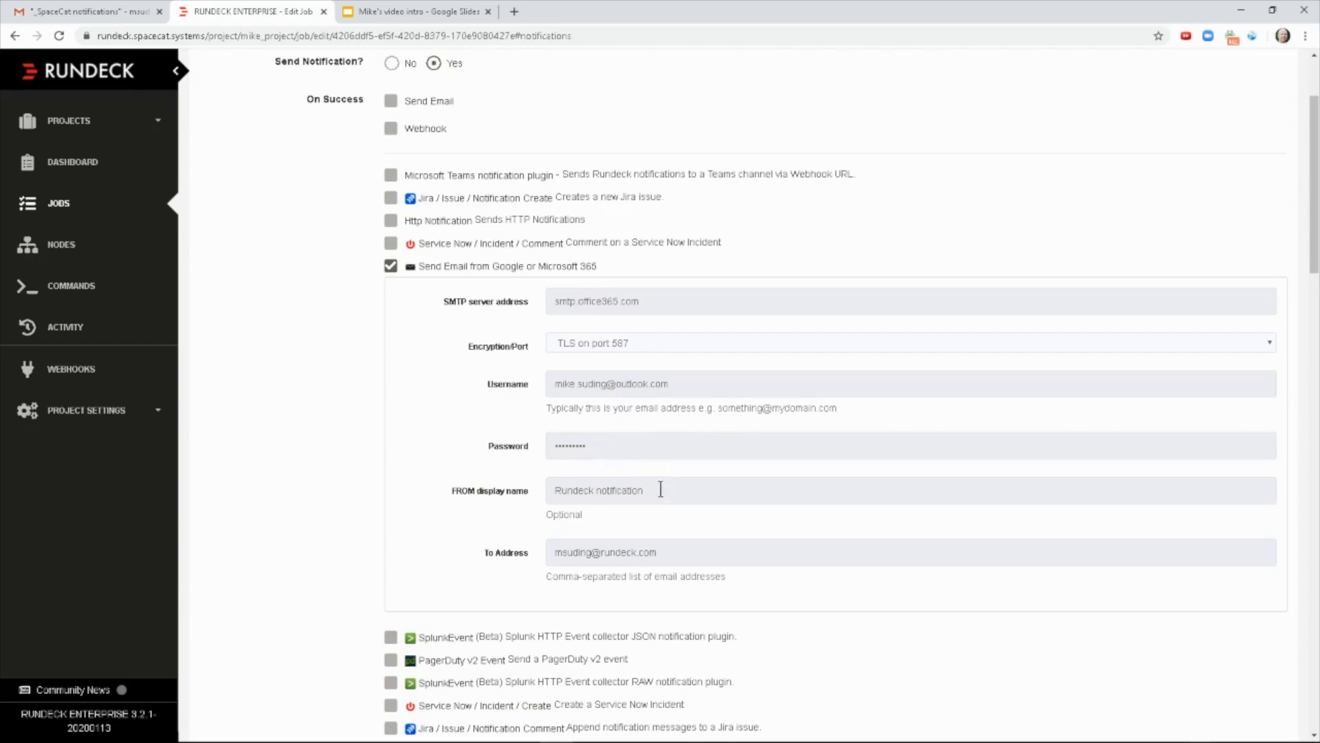
{"action": "mouse_move", "coordinate": [674, 490]}
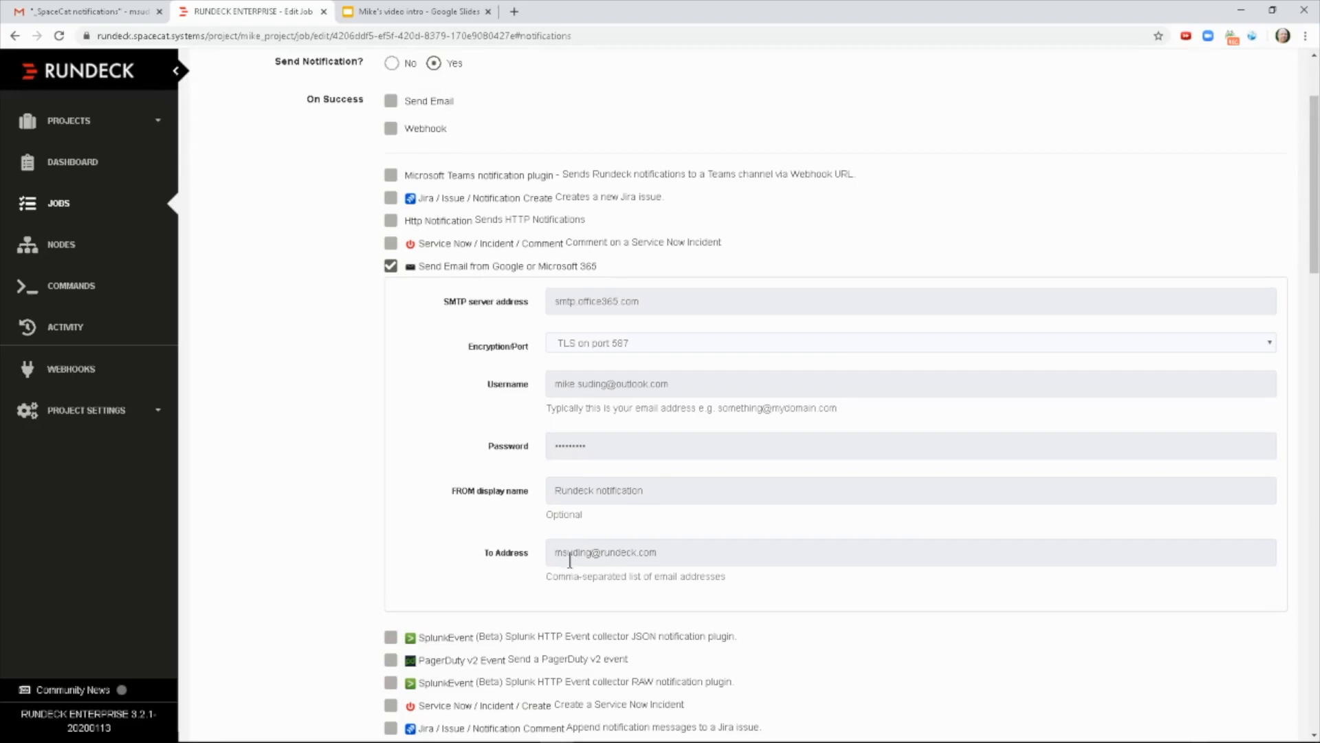
{"action": "left_click", "coordinate": [674, 552]}
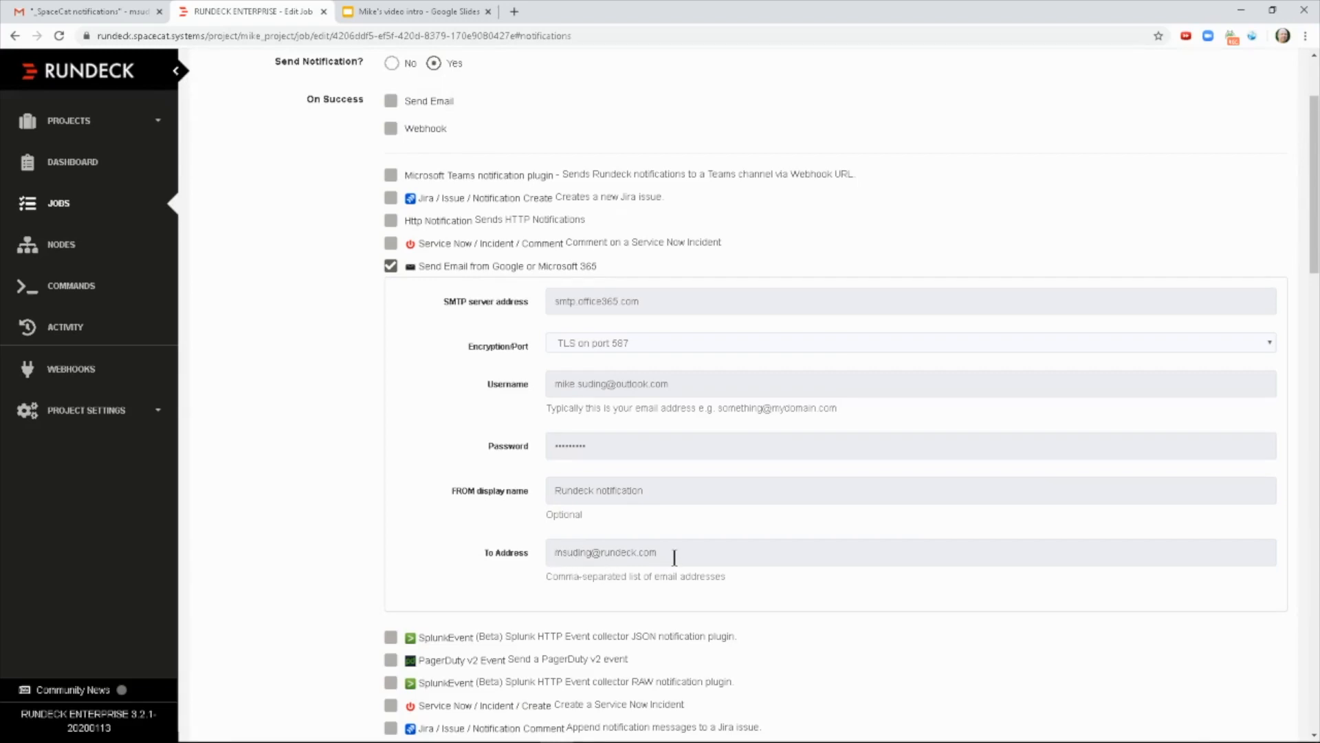
Save the API test job's notification changes from the bottom of the Edit Job form.
{"action": "scroll", "scroll_direction": "down", "scroll_amount": 3}
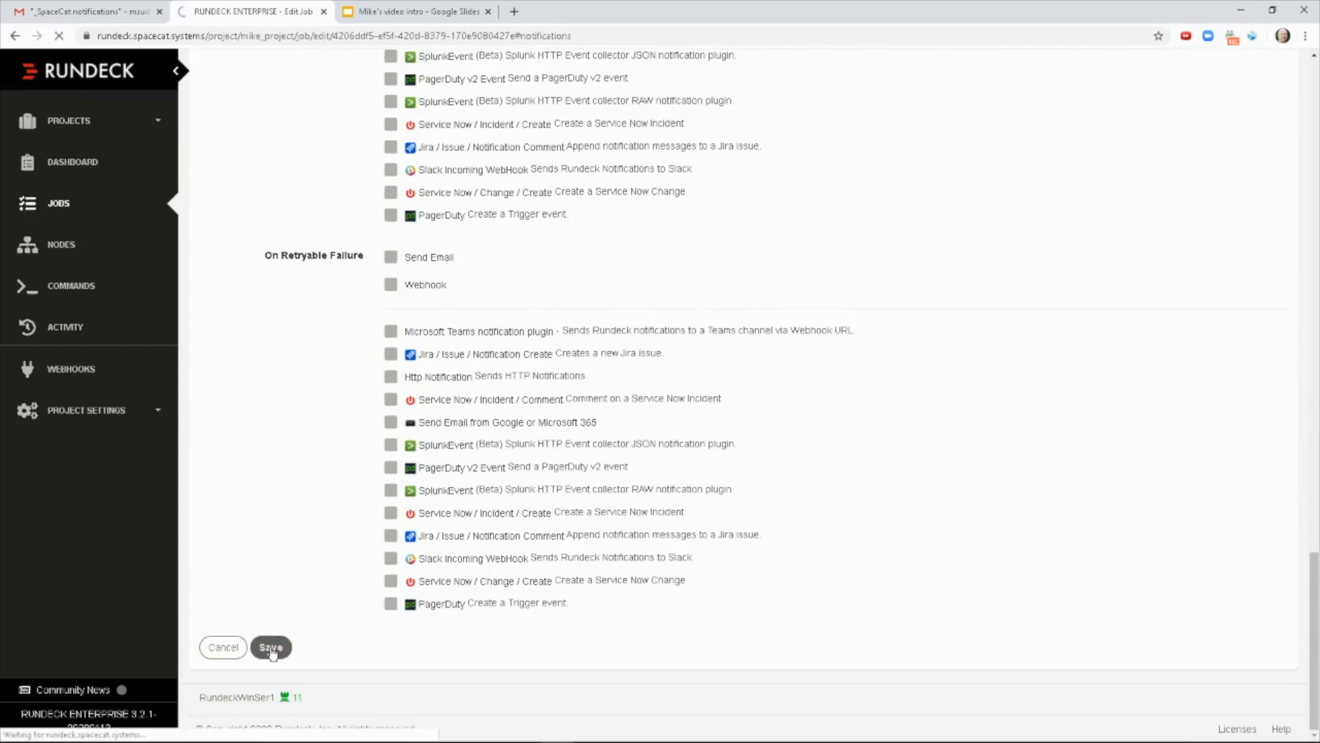
{"action": "left_click", "coordinate": [270, 646]}
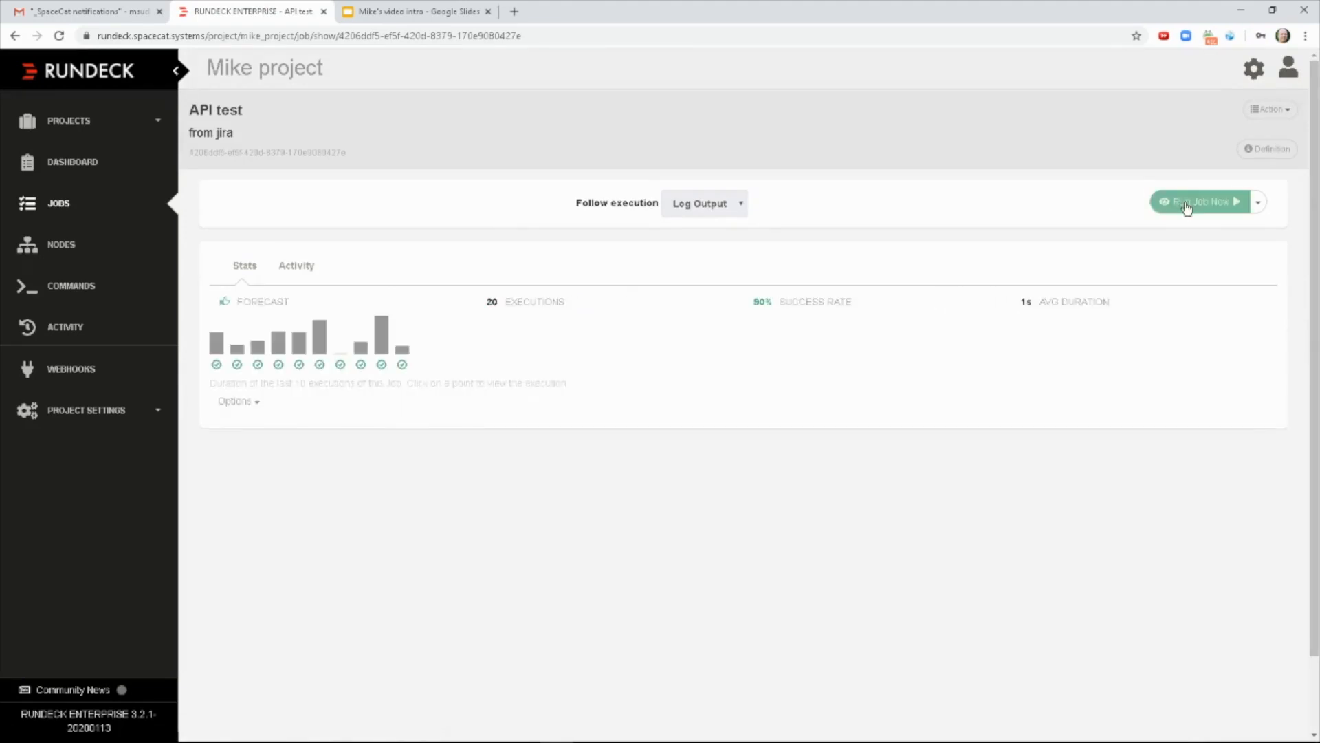
Run the API test job now and let the execution succeed.
{"action": "left_click", "coordinate": [1200, 202]}
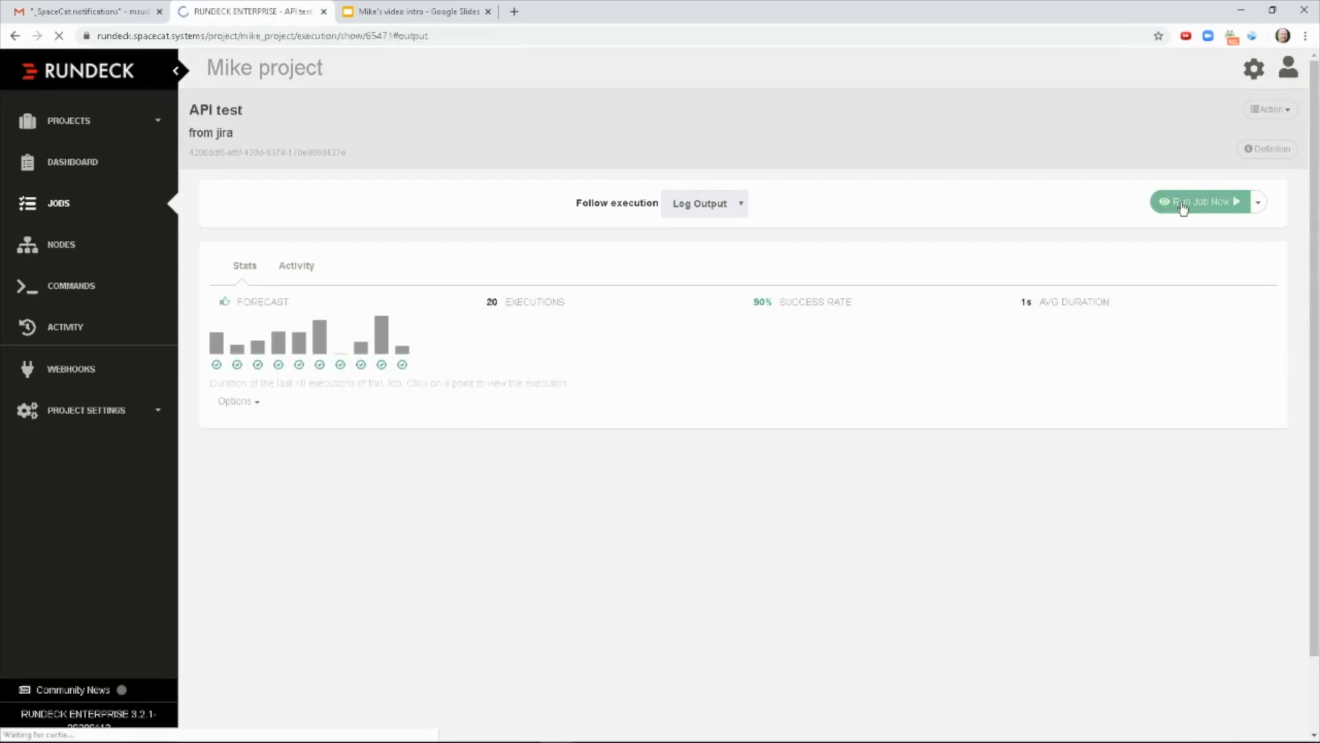
{"action": "left_click", "coordinate": [1199, 201]}
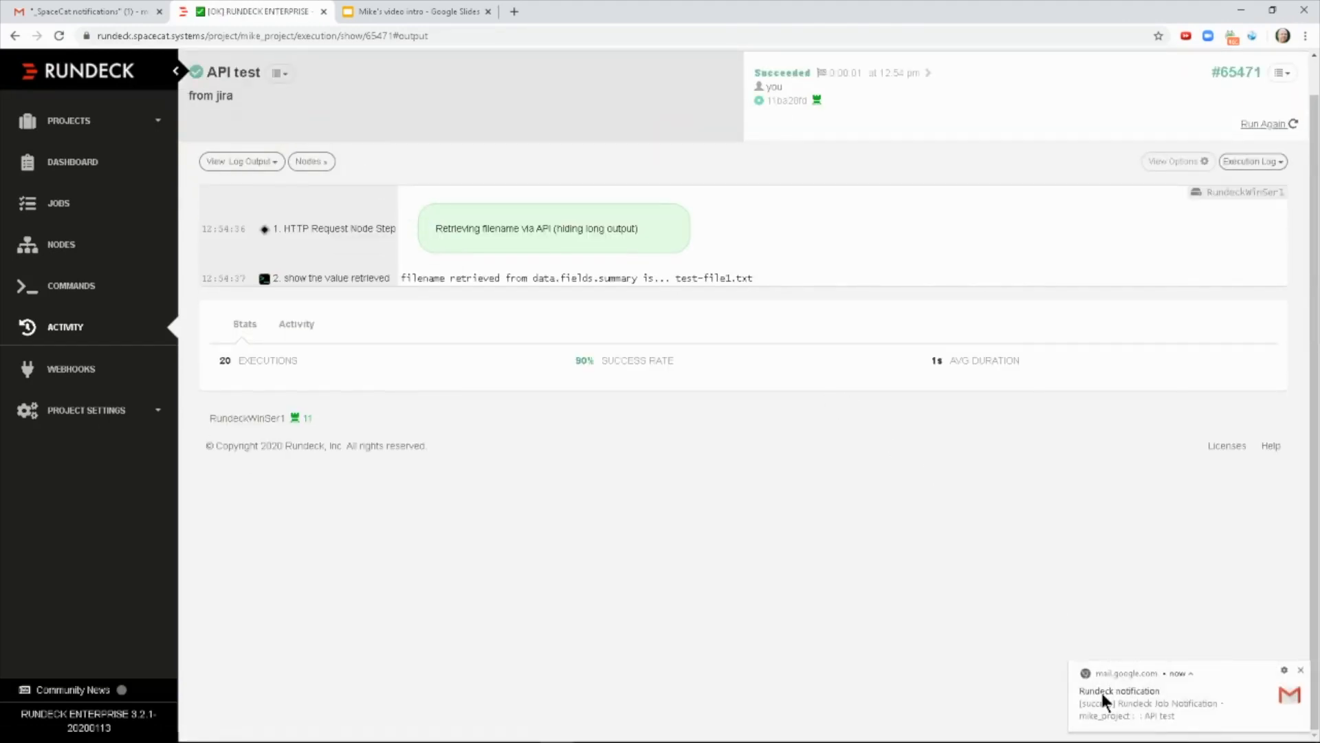
{"action": "left_click", "coordinate": [84, 11]}
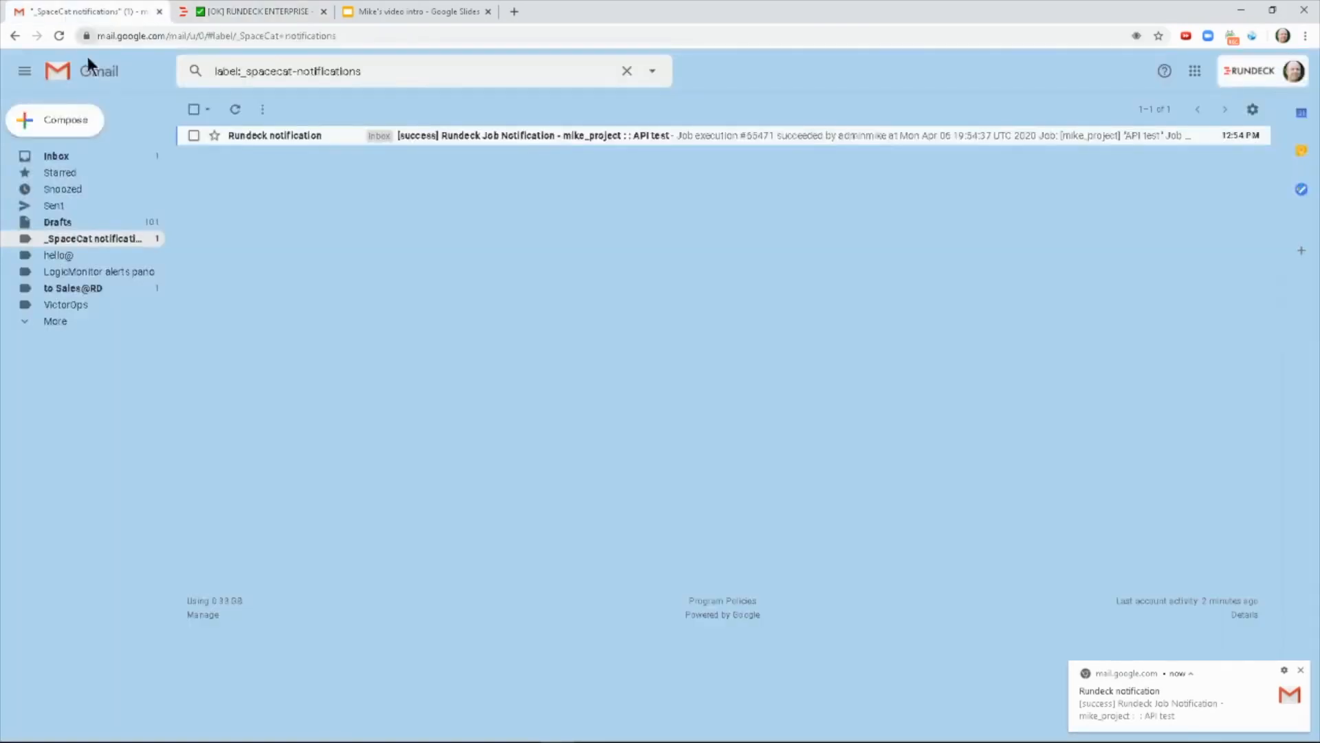
{"action": "mouse_move", "coordinate": [485, 135]}
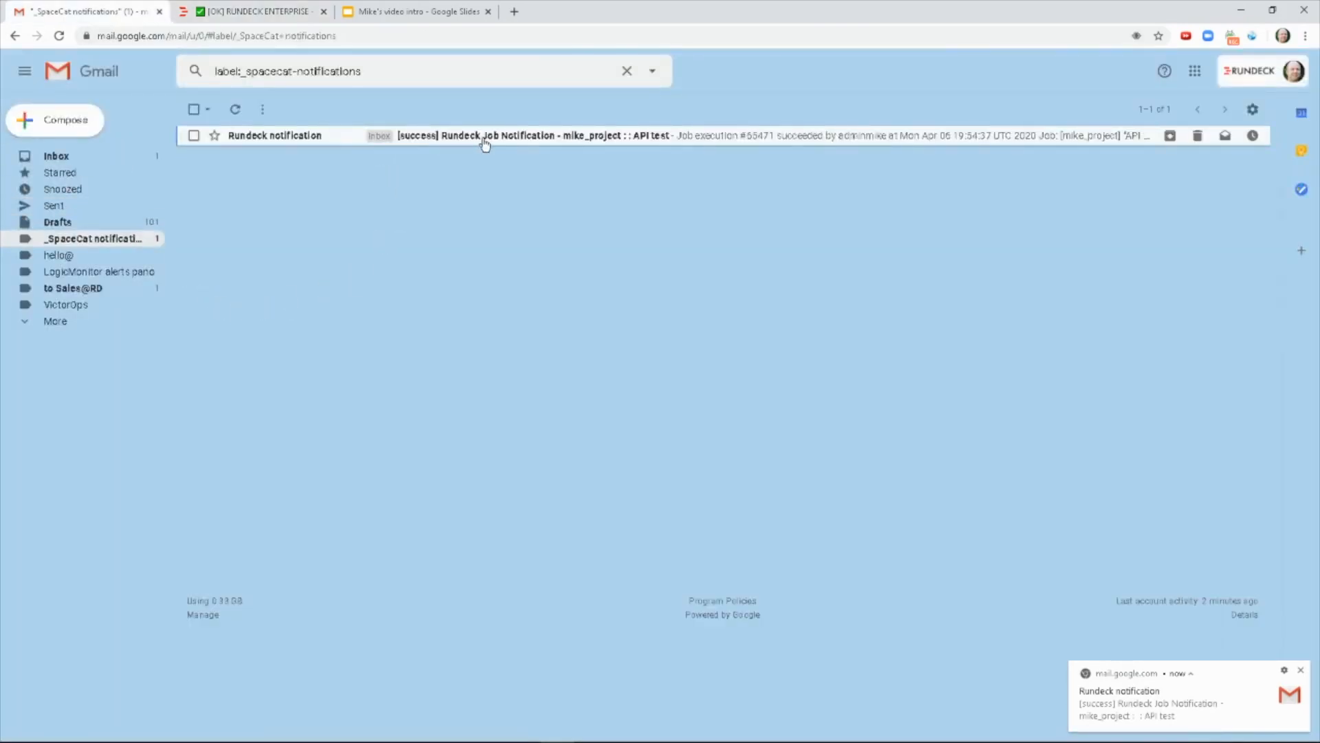
Open the '[success] Rundeck Job Notification' email for execution #65471.
{"action": "left_click", "coordinate": [484, 136]}
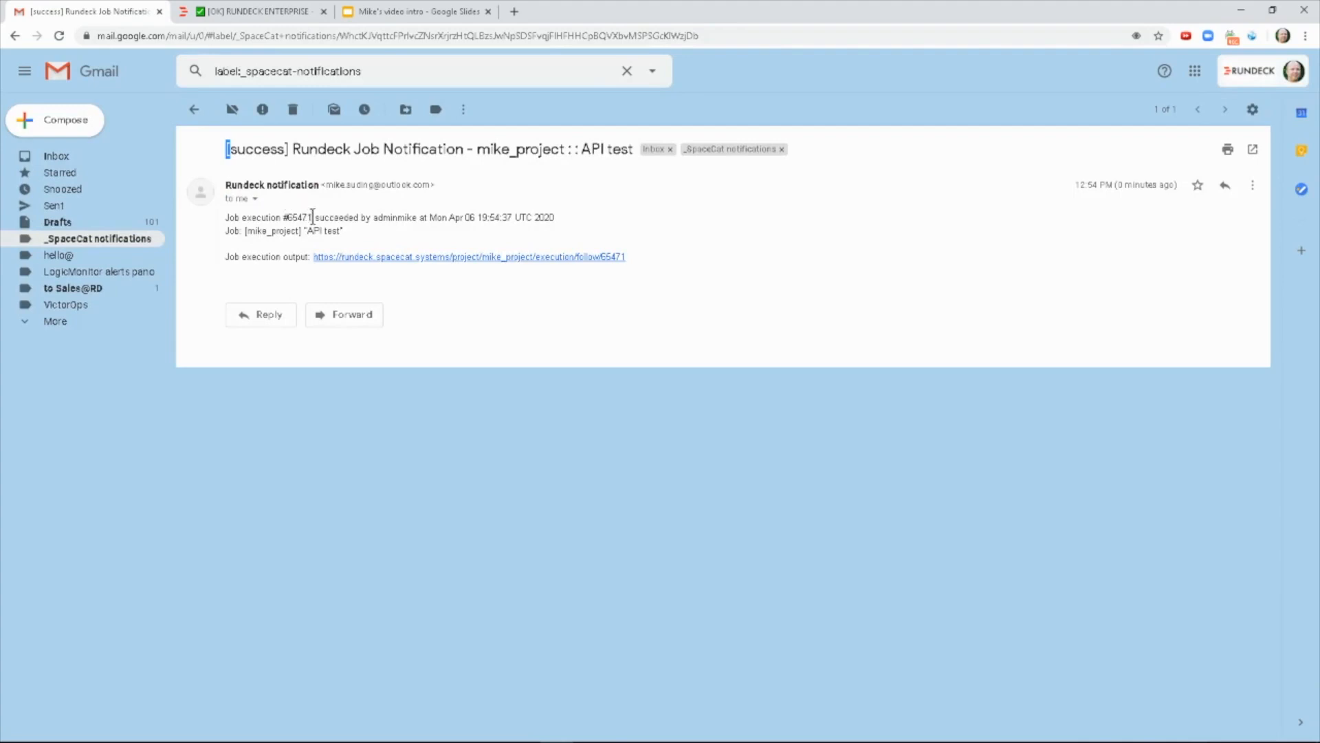
{"action": "mouse_move", "coordinate": [369, 261]}
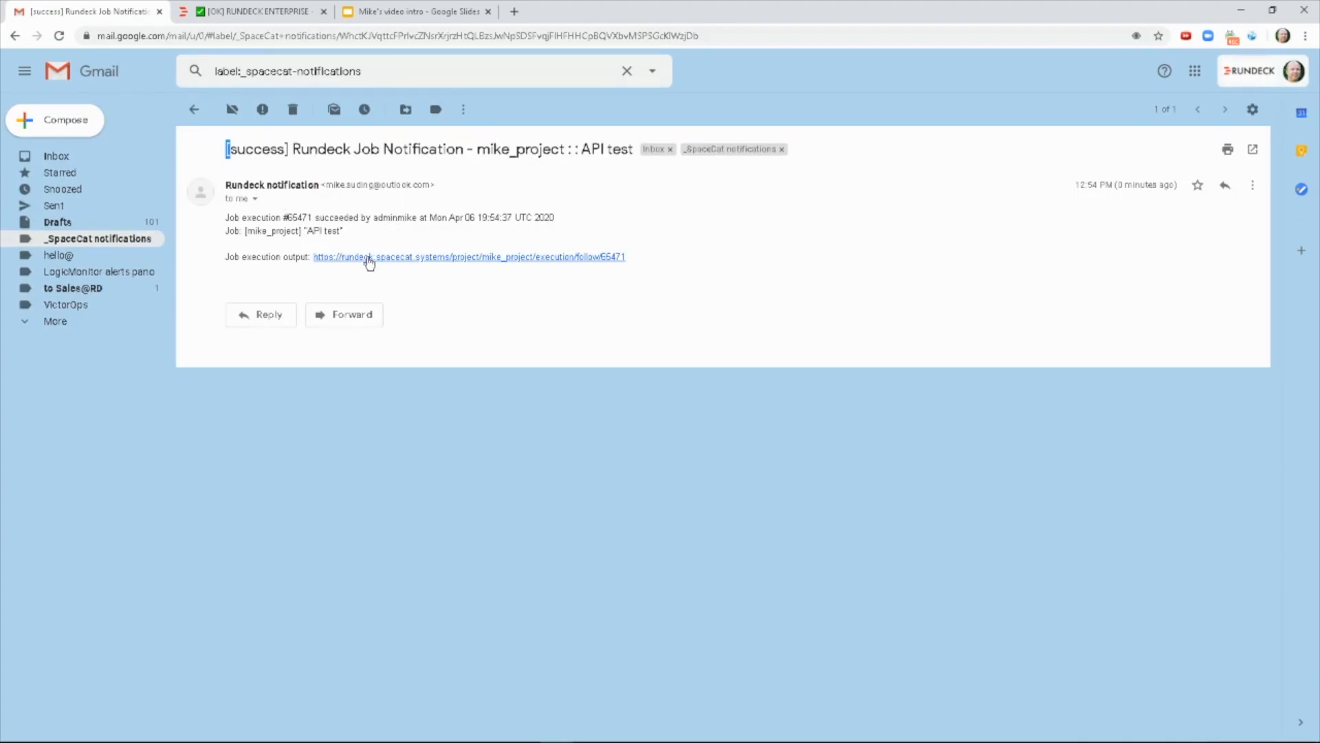
{"action": "mouse_move", "coordinate": [383, 261]}
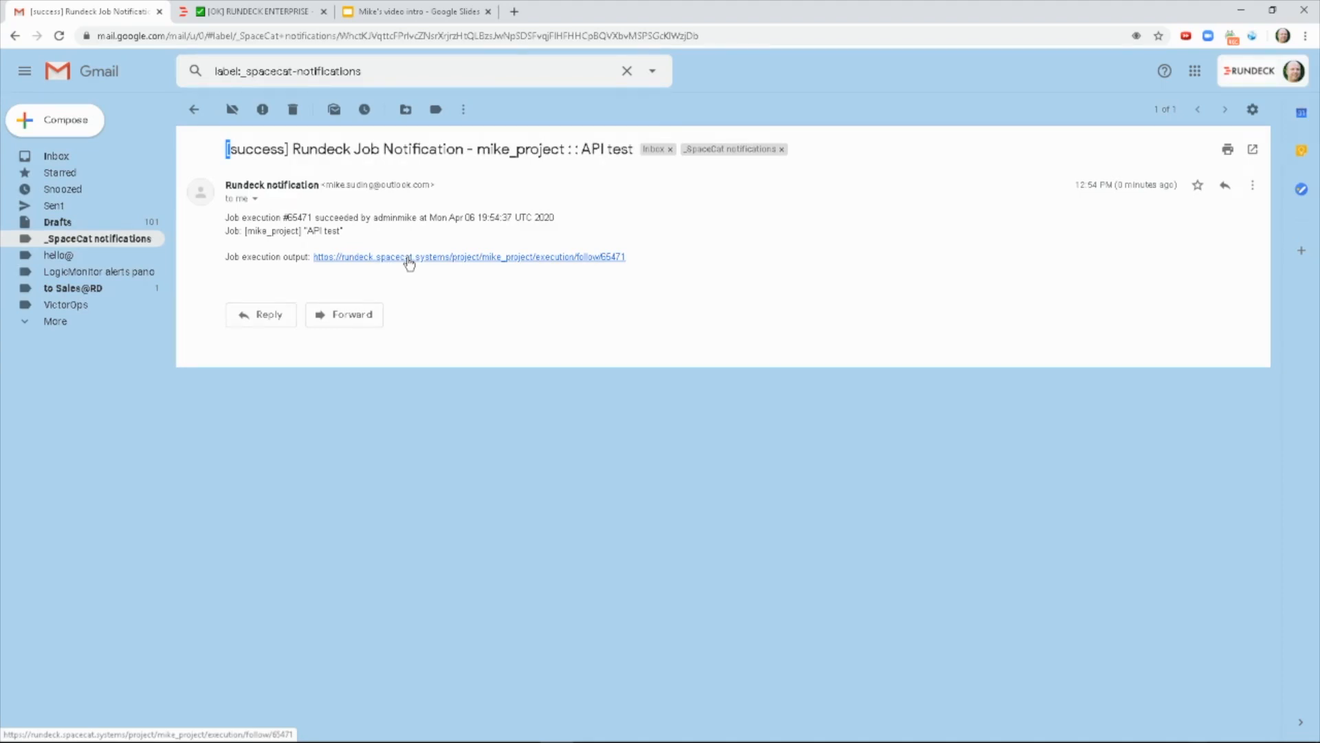
{"action": "mouse_move", "coordinate": [465, 269]}
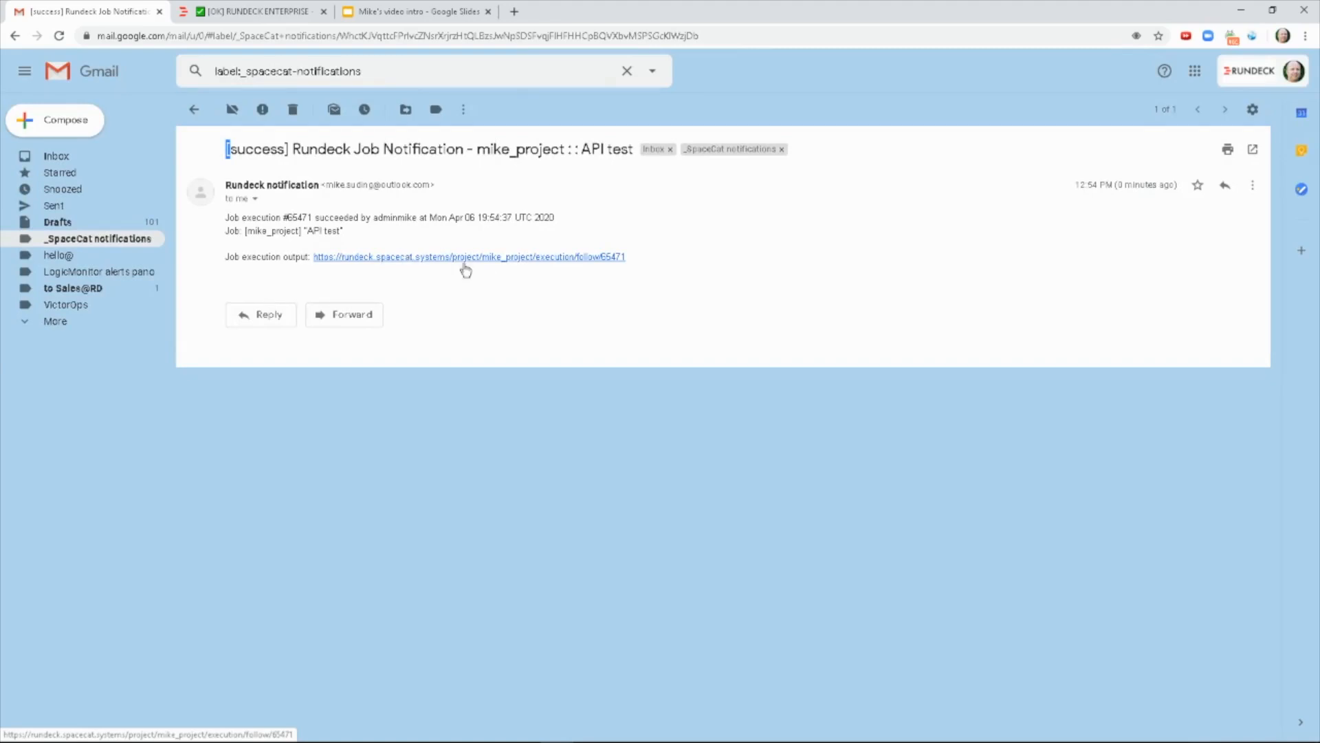